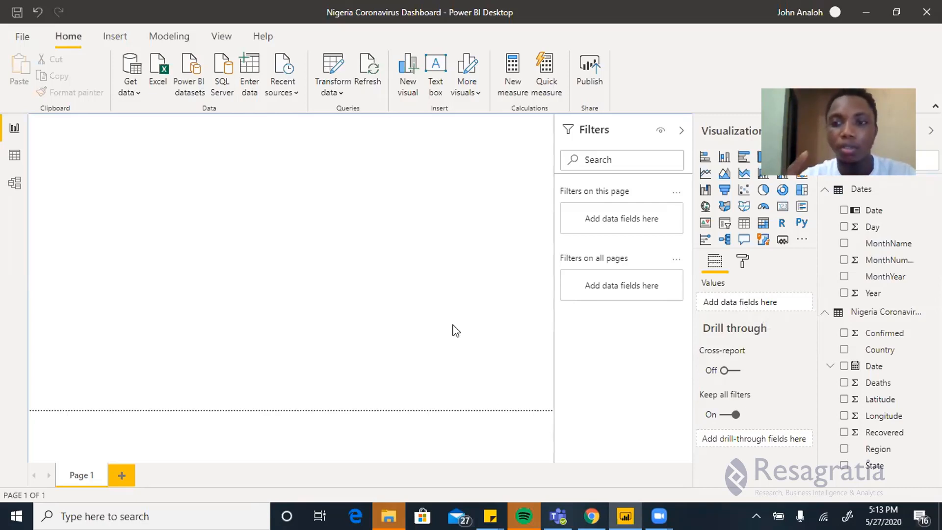
mouse_move(382, 304)
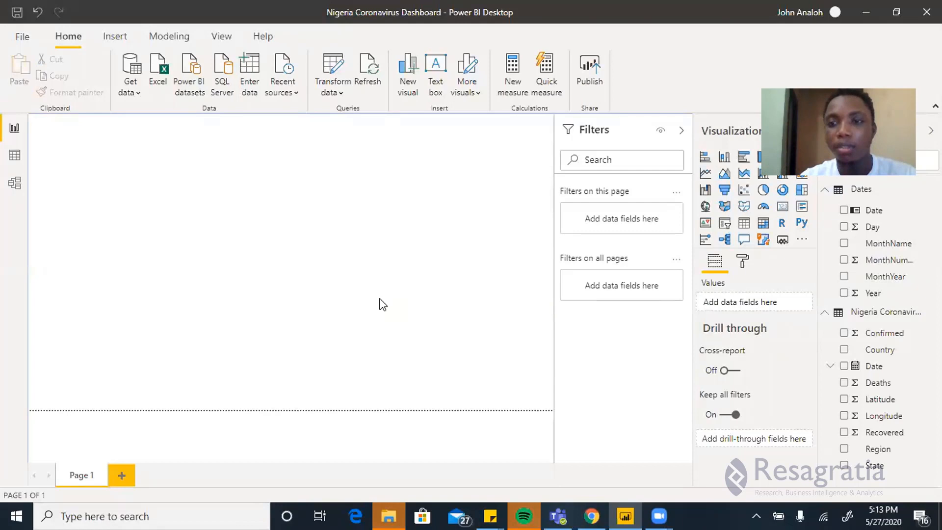
mouse_move(612, 216)
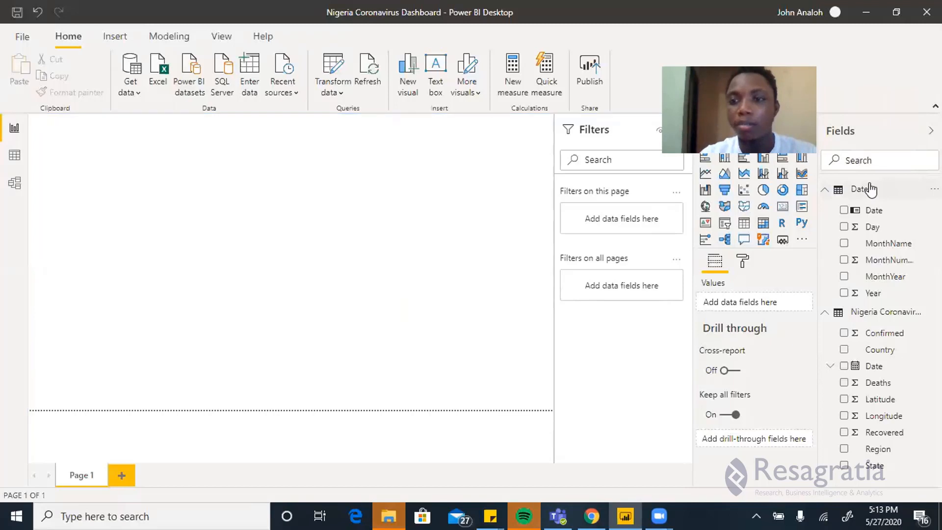
Step: Collapse the Dates table's fields and select the Nigeria Coronavirus dataset table
left_click(861, 188)
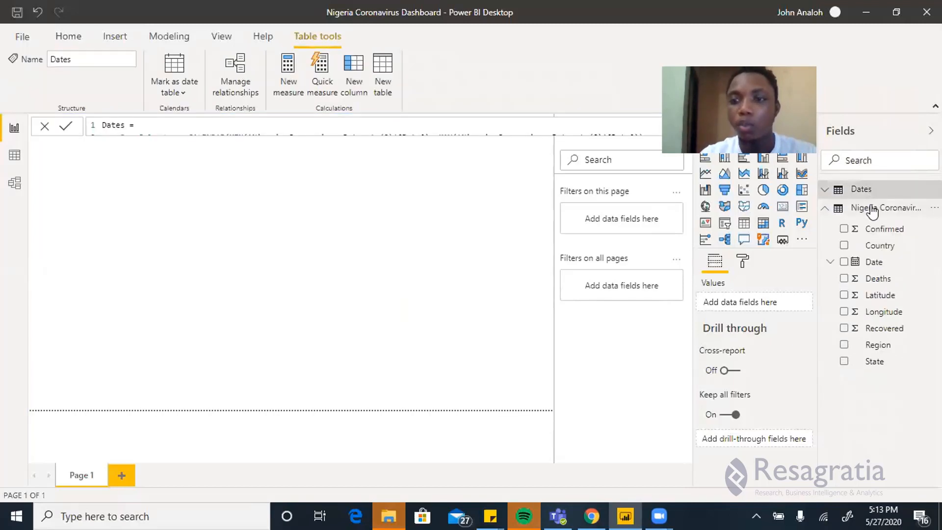
left_click(884, 207)
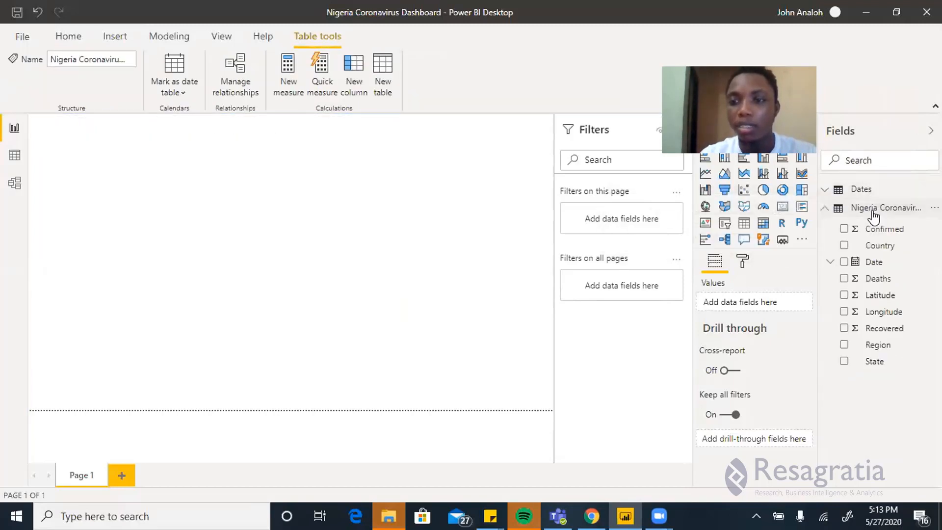
mouse_move(885, 207)
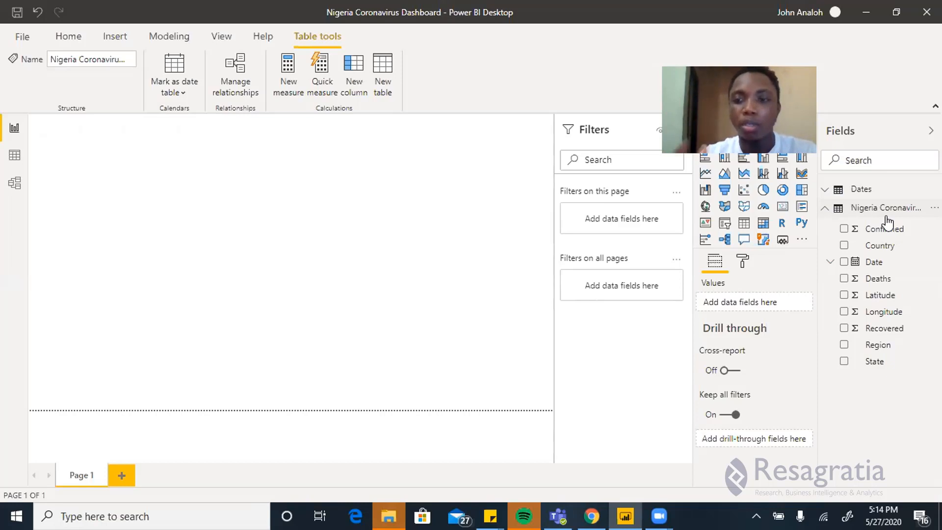
mouse_move(860, 188)
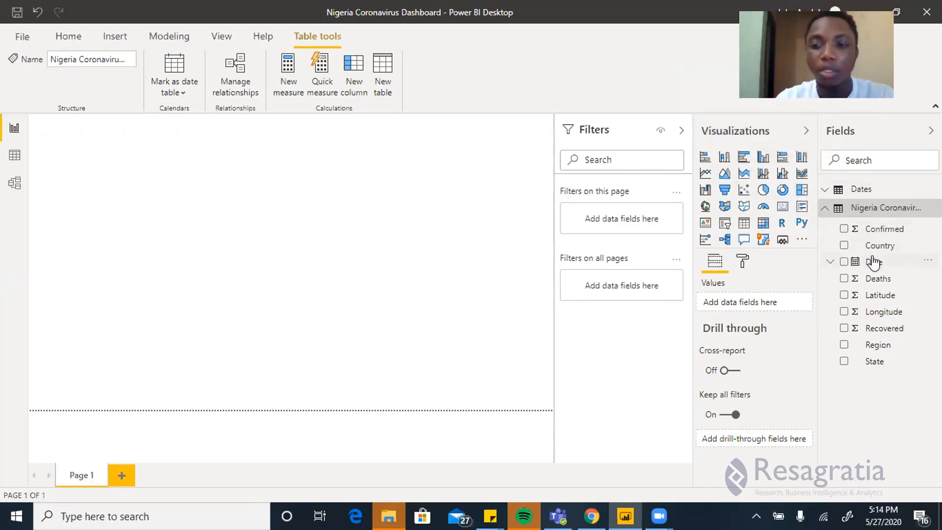
mouse_move(877, 262)
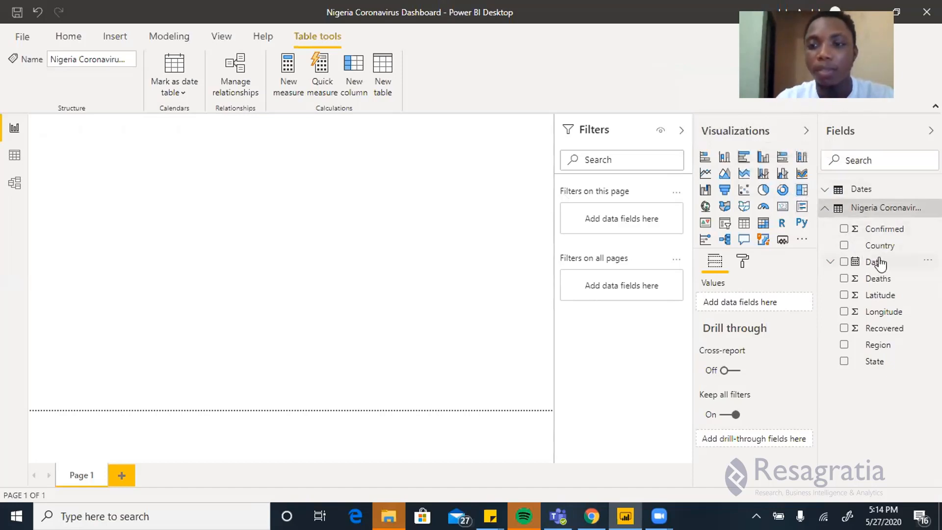
mouse_move(883, 207)
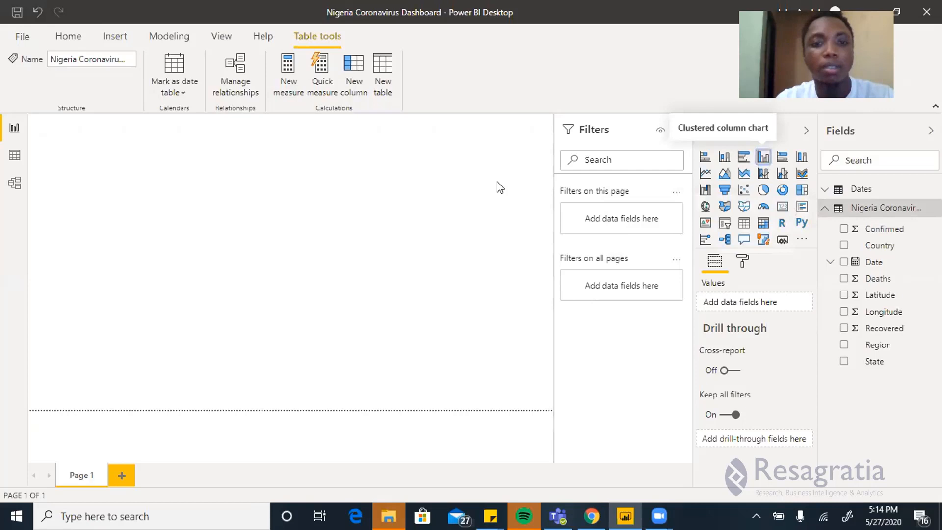
Step: Add a clustered column chart of Confirmed by Year (2020 bar of 7839)
left_click(763, 156)
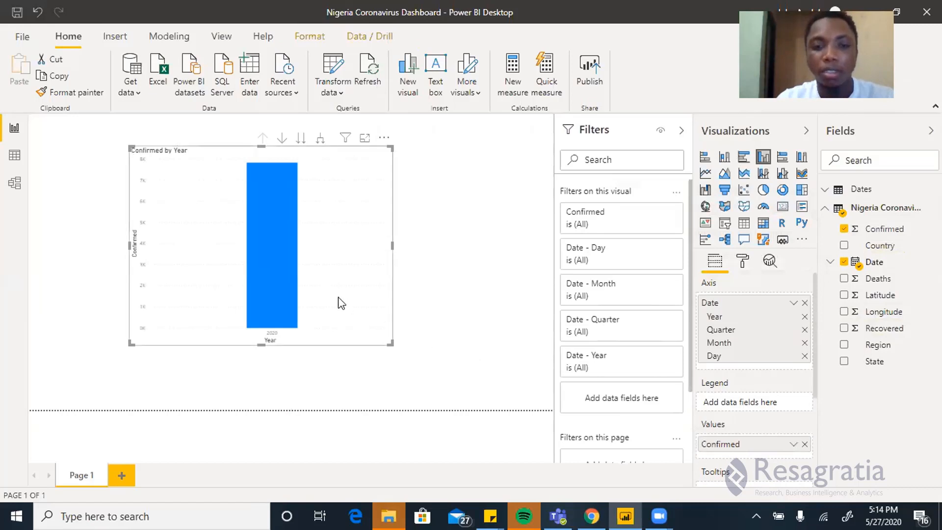
mouse_move(271, 201)
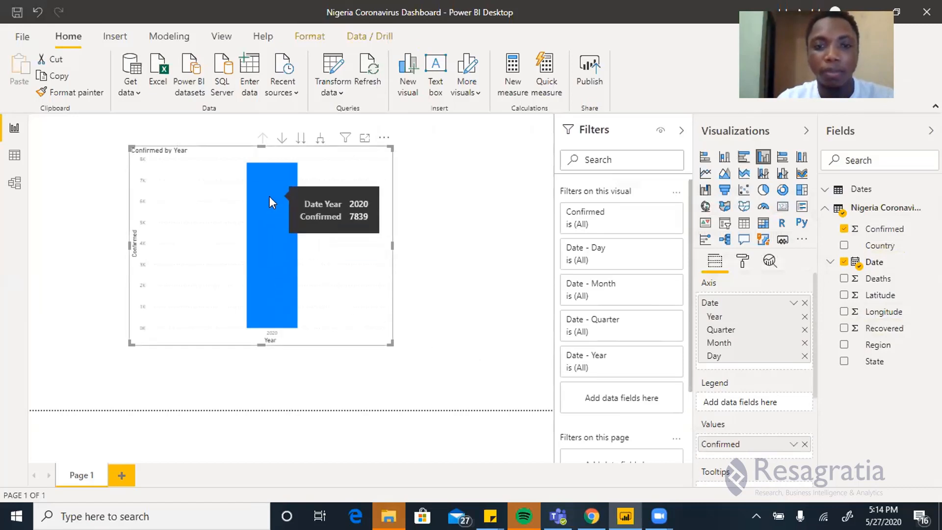
mouse_move(270, 304)
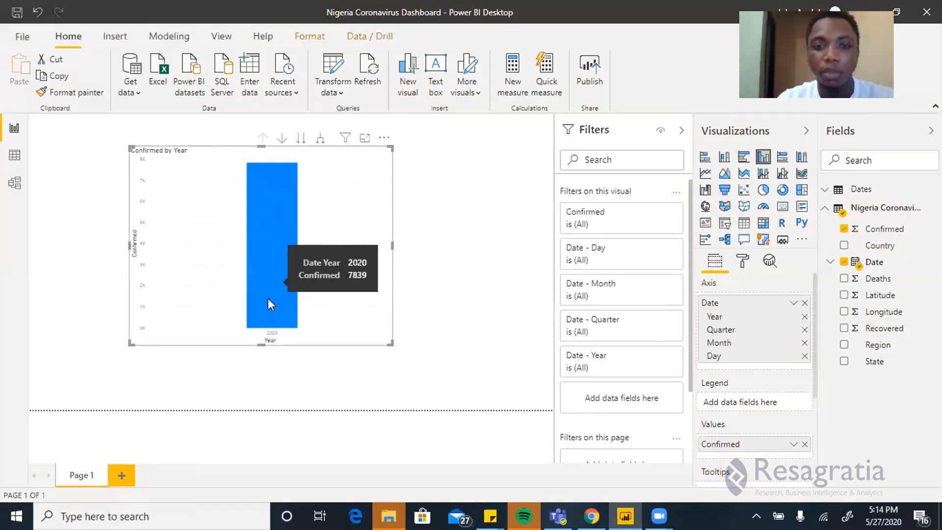
mouse_move(271, 288)
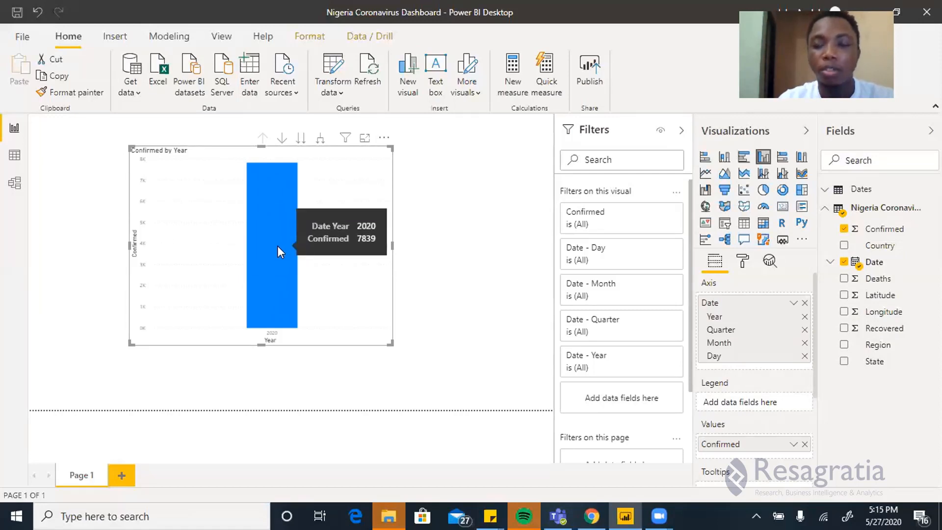
mouse_move(305, 161)
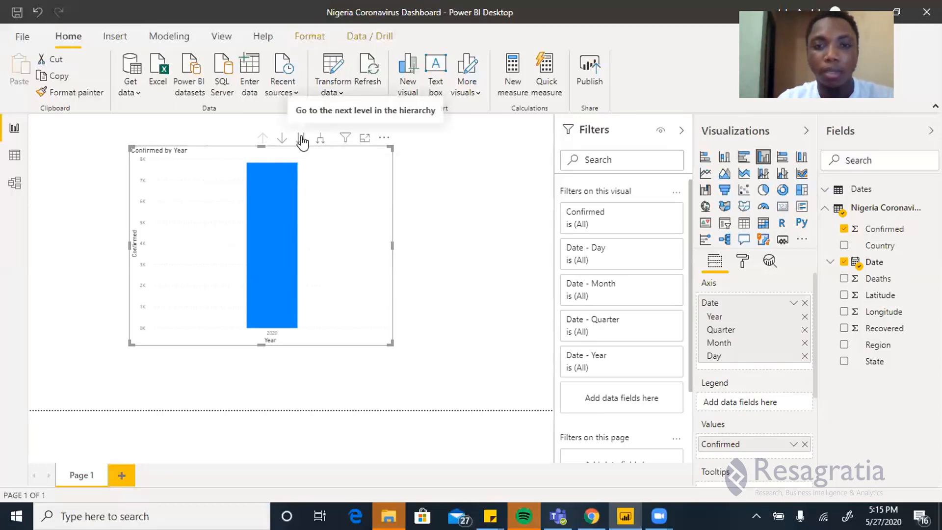
mouse_move(725, 317)
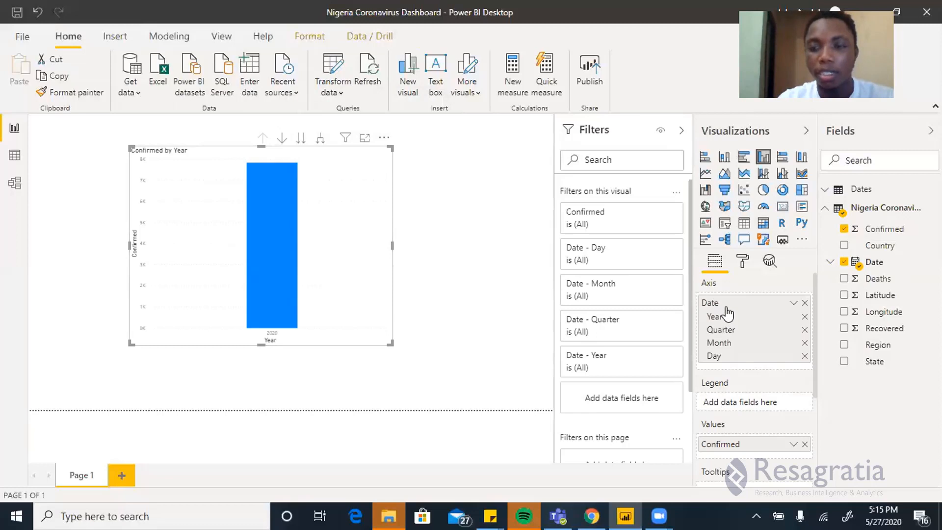
mouse_move(728, 347)
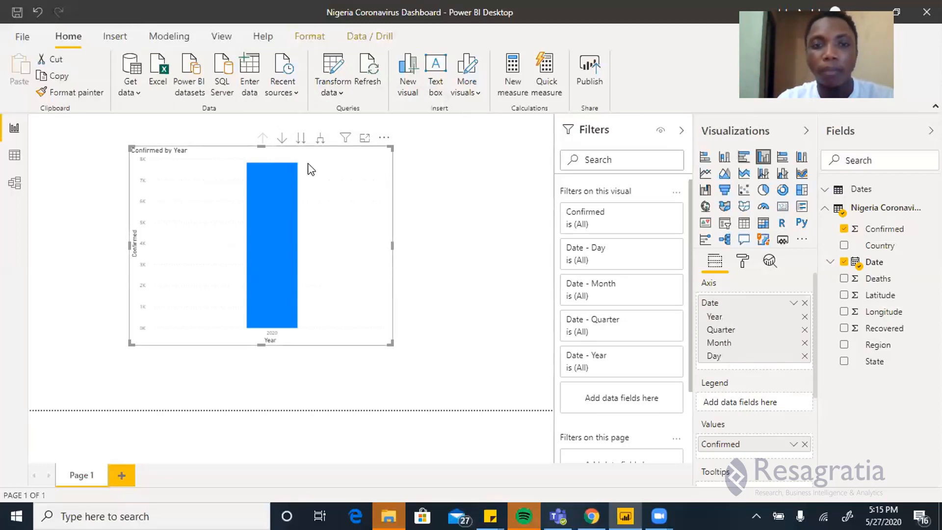
mouse_move(301, 137)
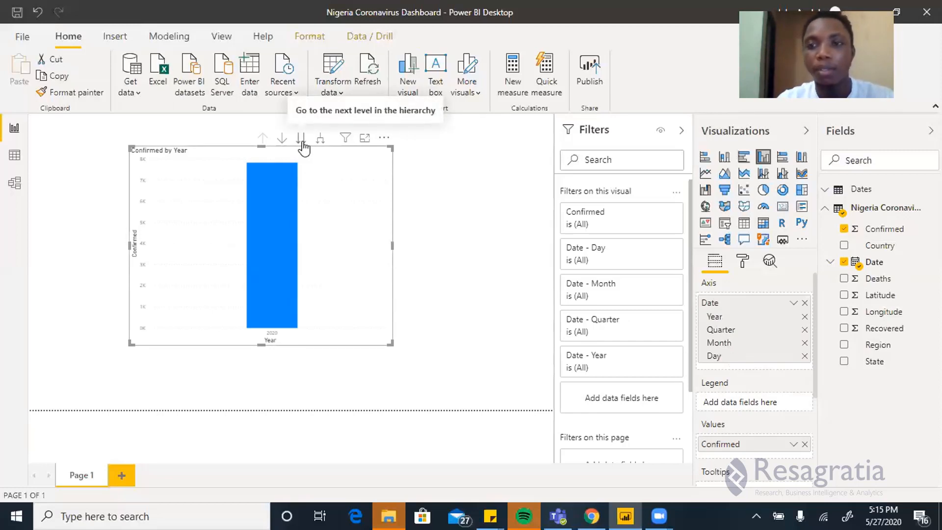
Step: Drill the chart down from Year through Quarter to Confirmed by Month
left_click(301, 137)
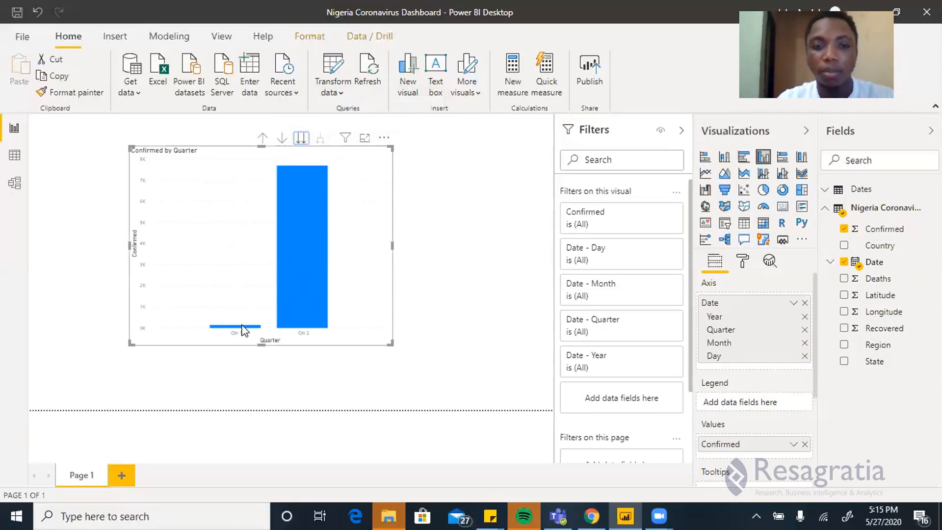
mouse_move(300, 309)
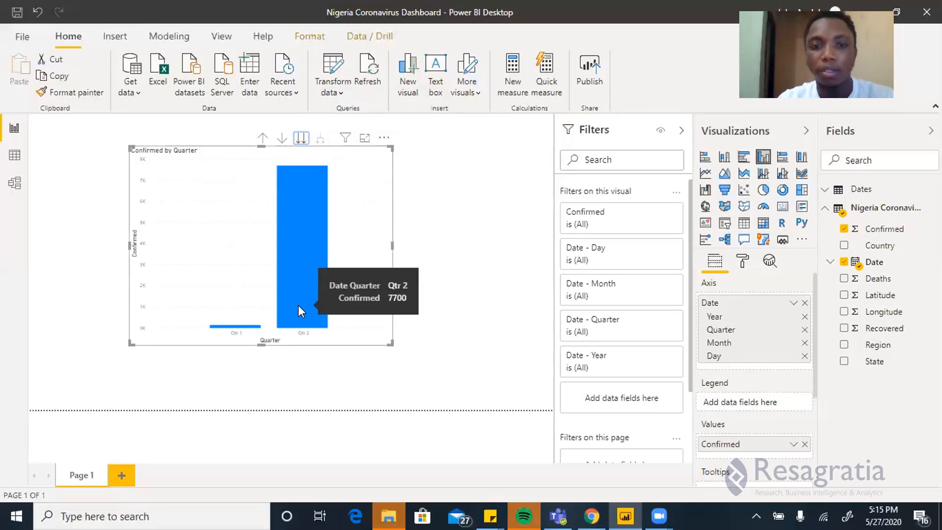
mouse_move(373, 231)
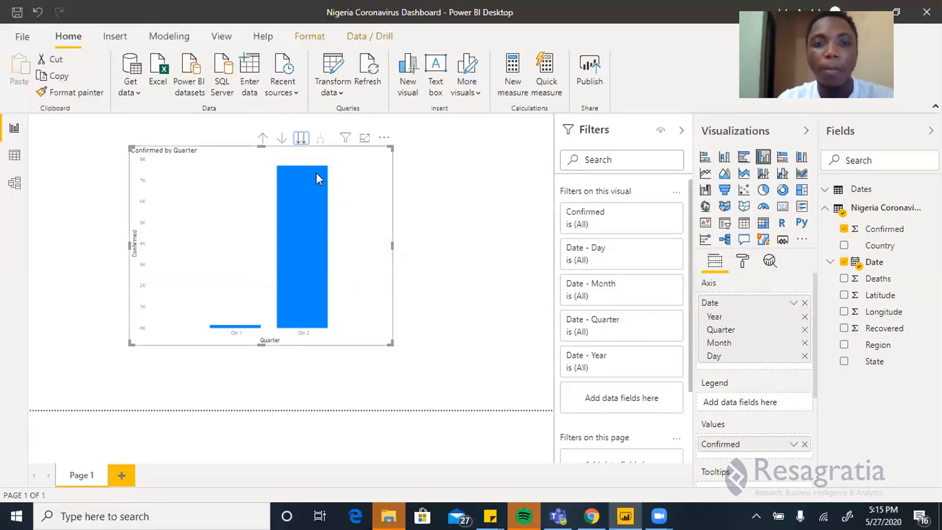
left_click(301, 138)
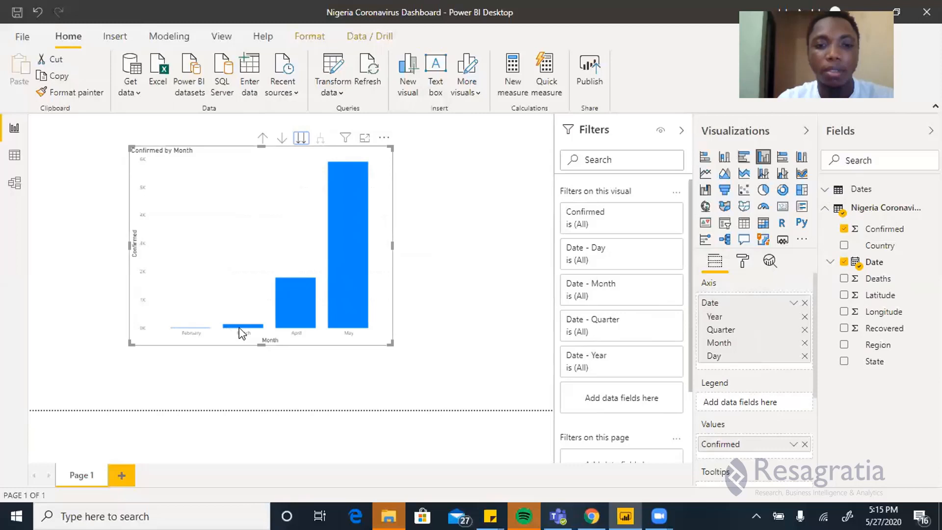
mouse_move(351, 324)
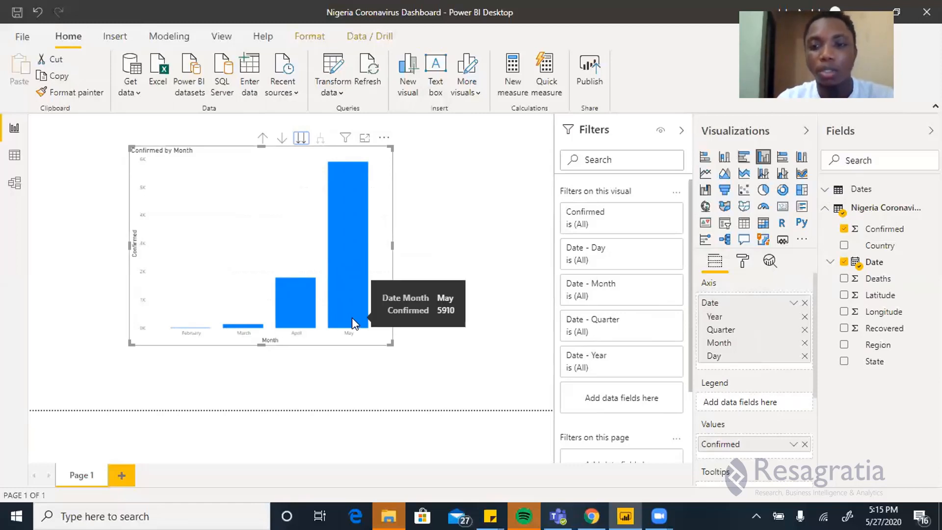
mouse_move(332, 227)
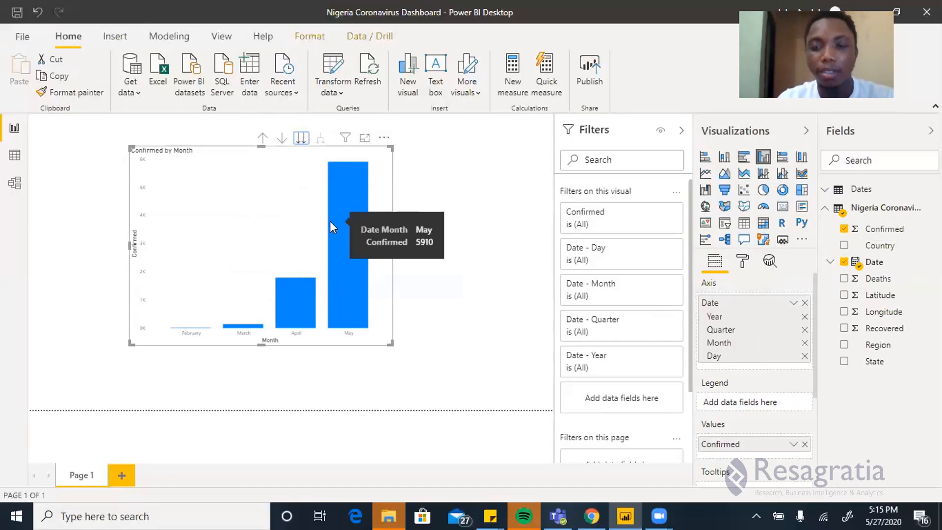
mouse_move(301, 139)
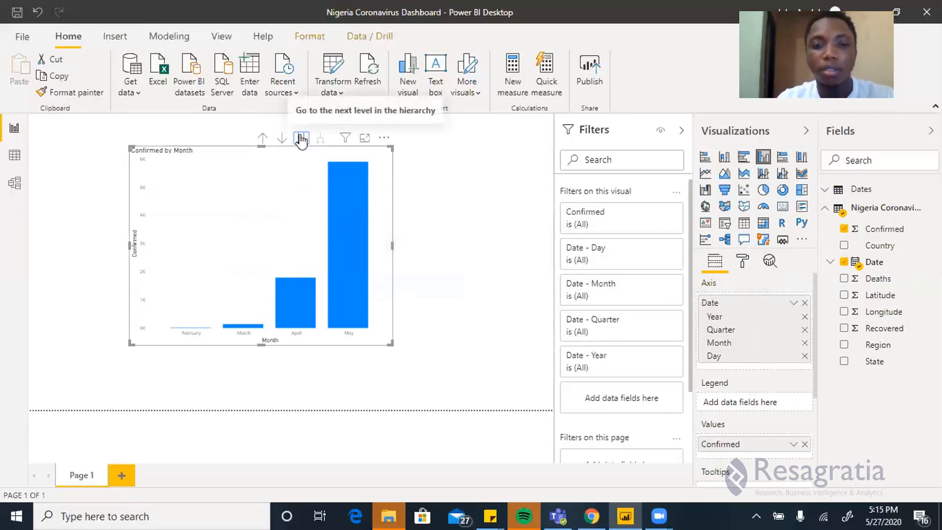
Step: Drill the chart down once more to Confirmed by Day
left_click(301, 137)
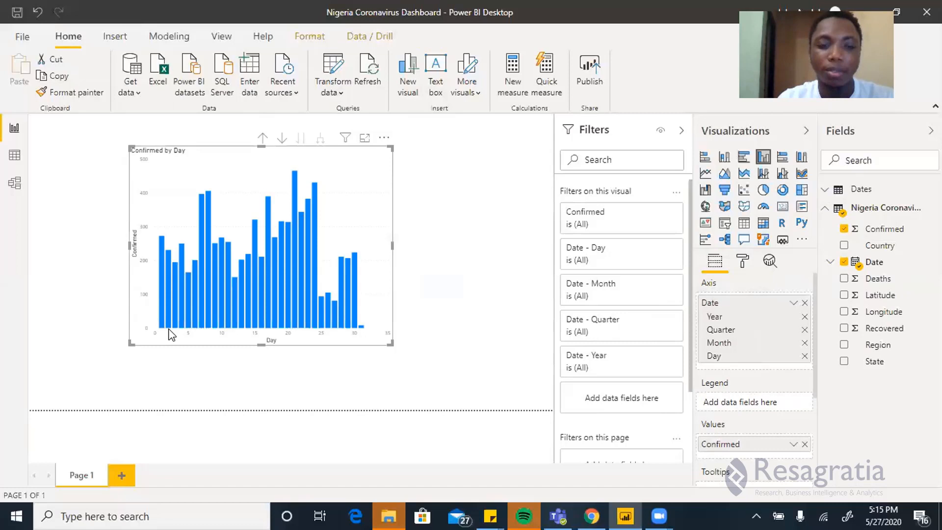
mouse_move(165, 330)
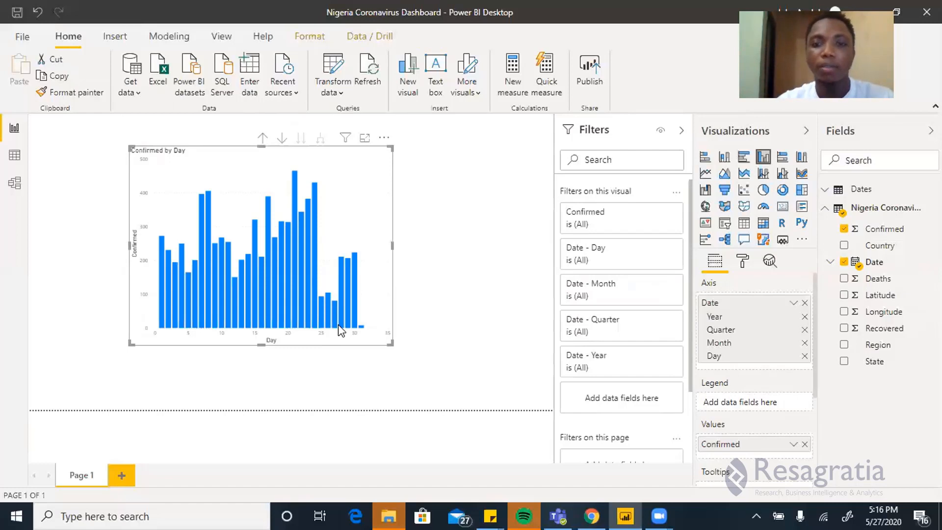
mouse_move(385, 152)
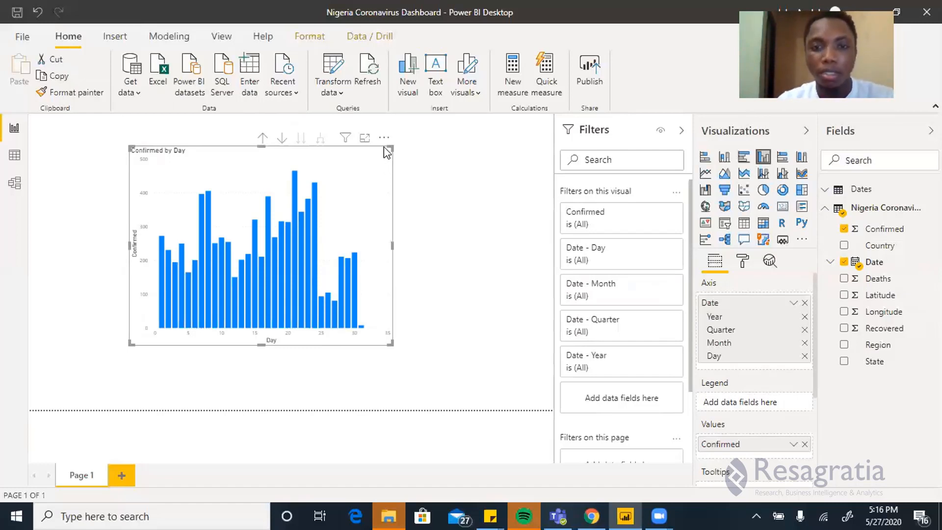
Step: Remove the Confirmed by Day chart and select the coronavirus dataset table
left_click(384, 137)
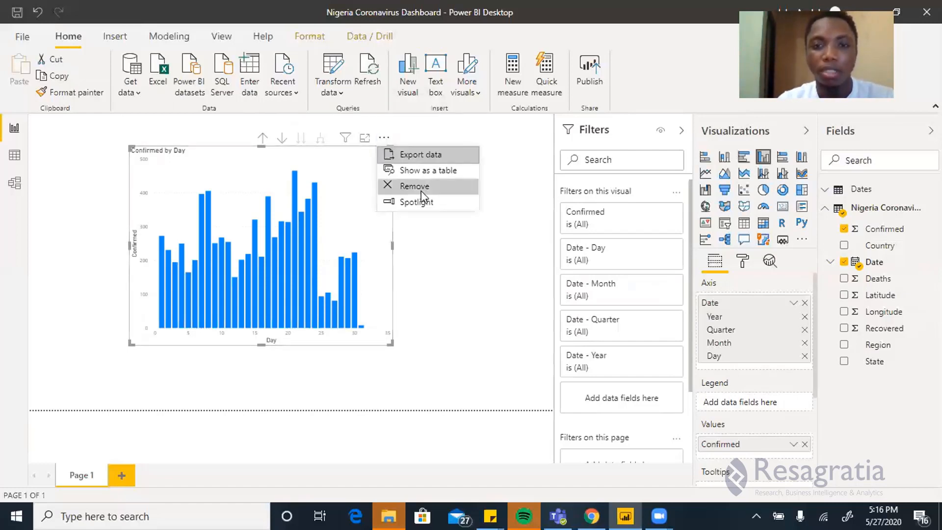
left_click(414, 185)
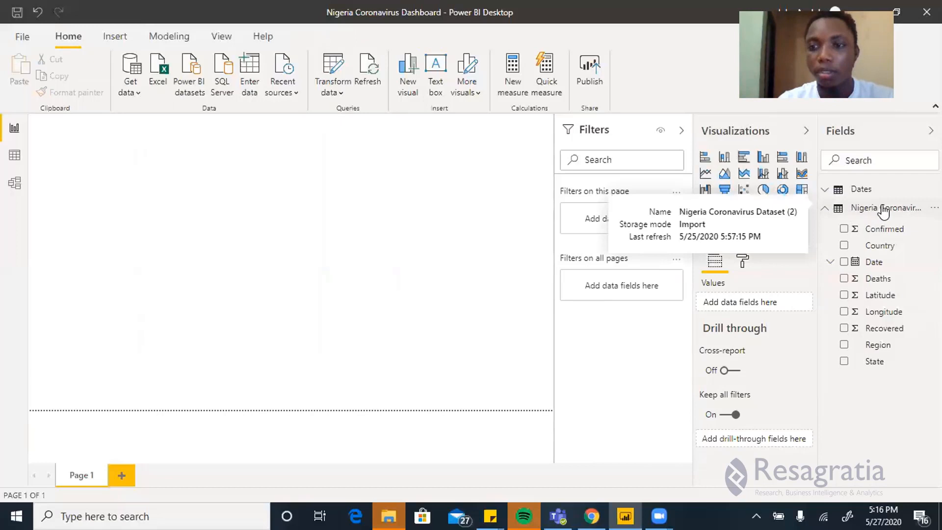
left_click(884, 207)
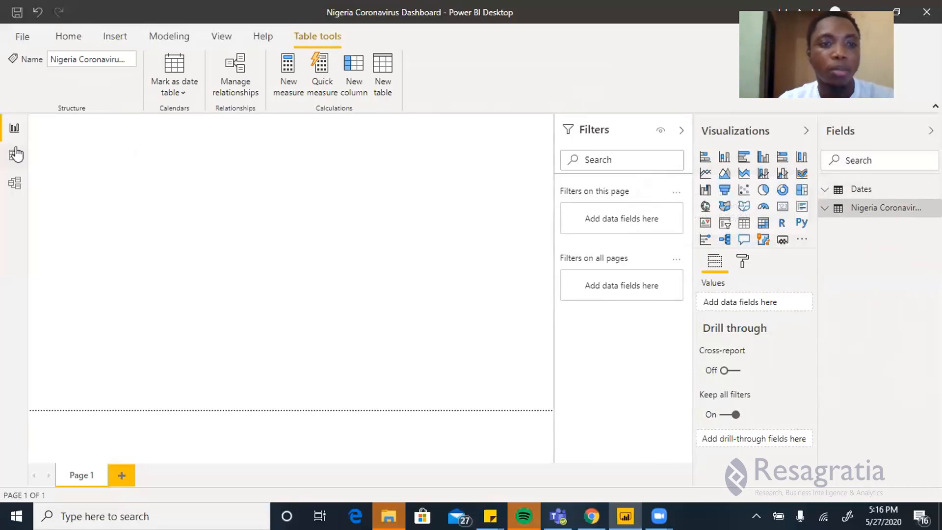
mouse_move(15, 154)
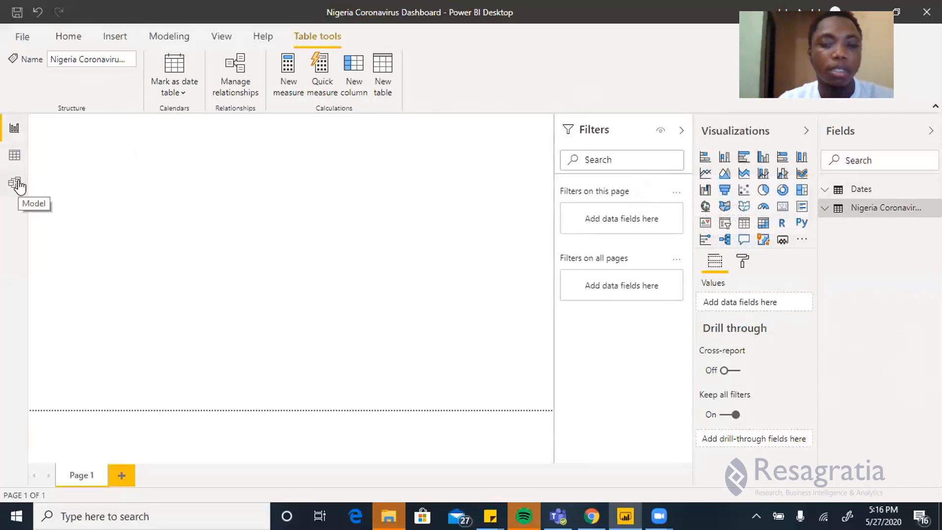
Step: Switch to Model view showing the dataset and Dates tables unrelated
left_click(14, 183)
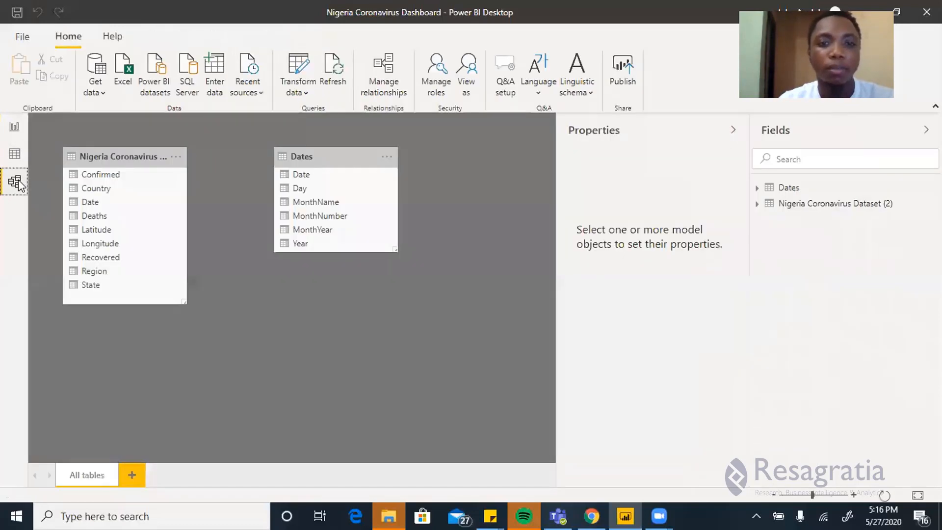
mouse_move(182, 153)
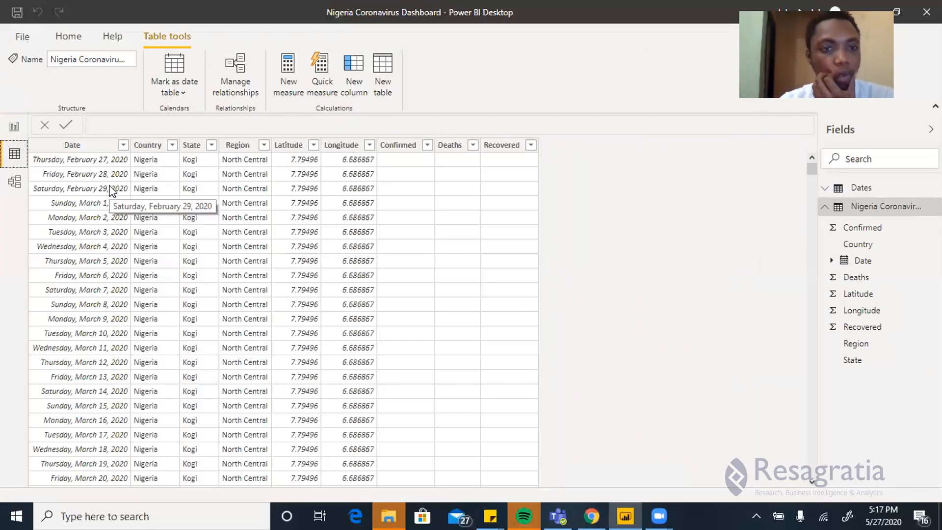
mouse_move(97, 166)
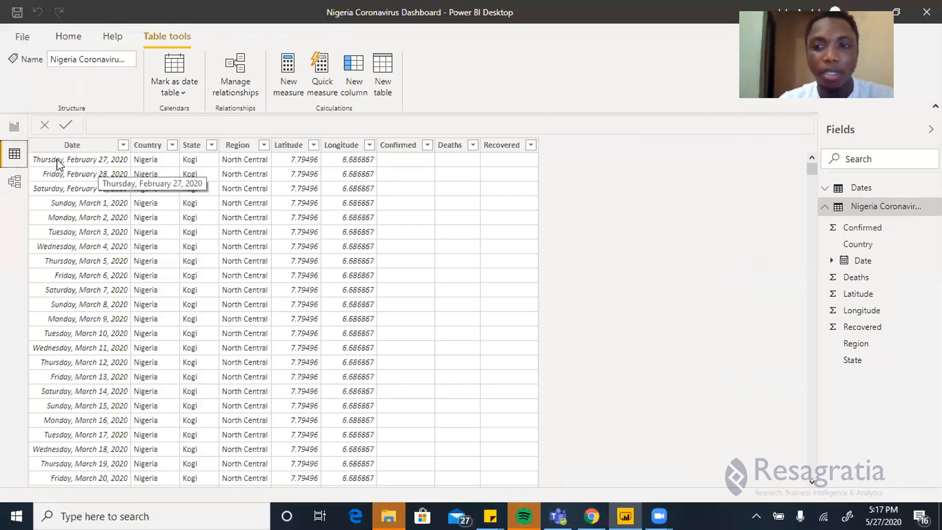
mouse_move(96, 168)
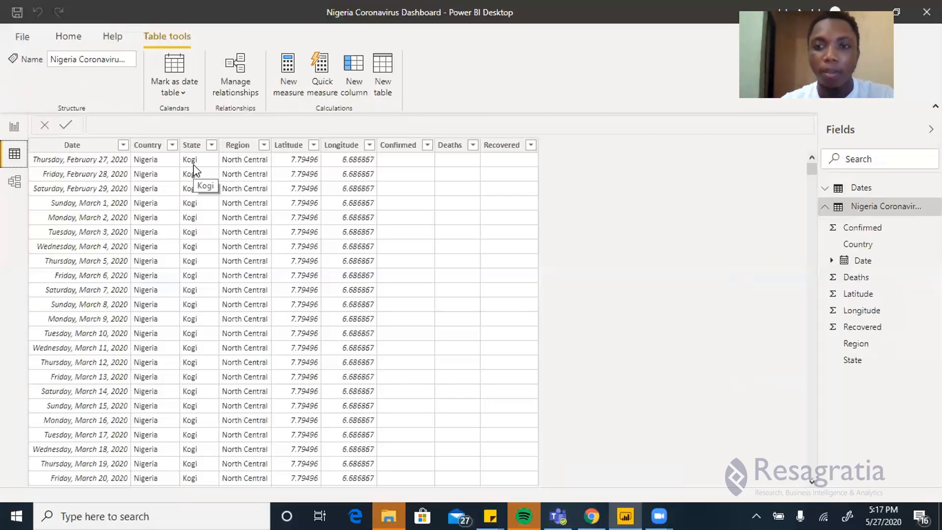
mouse_move(696, 191)
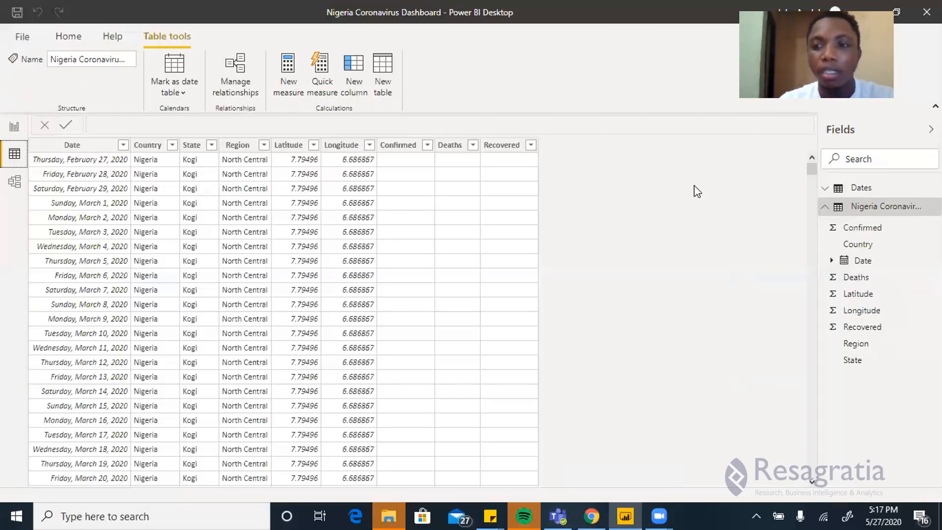
Step: Show the Dates table's rows and its min/max calendar DAX formula in Data view
left_click(860, 188)
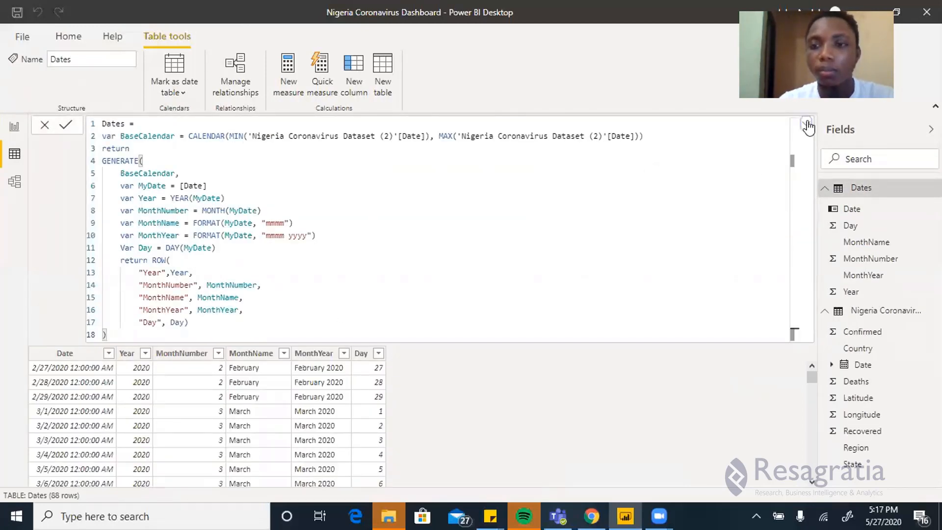
Step: Collapse the Dates formula to one line above its 88 daily rows
left_click(807, 124)
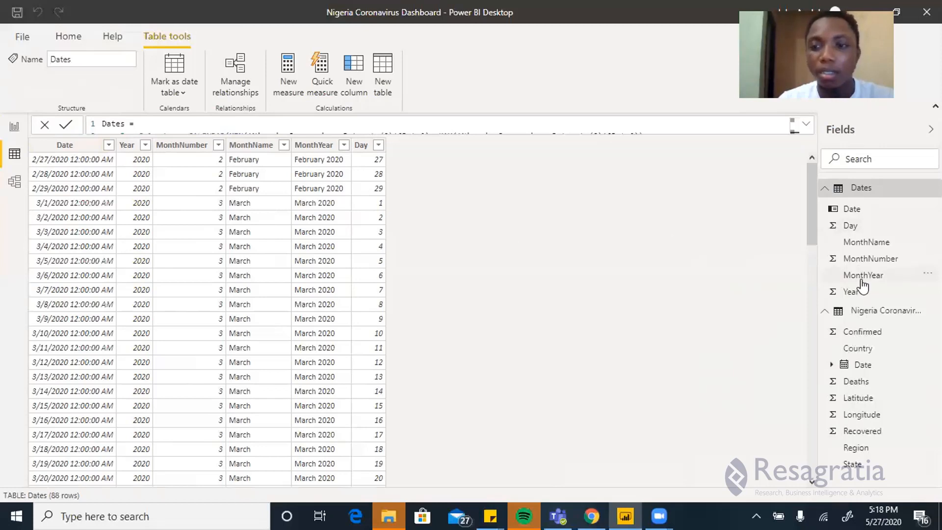
mouse_move(884, 311)
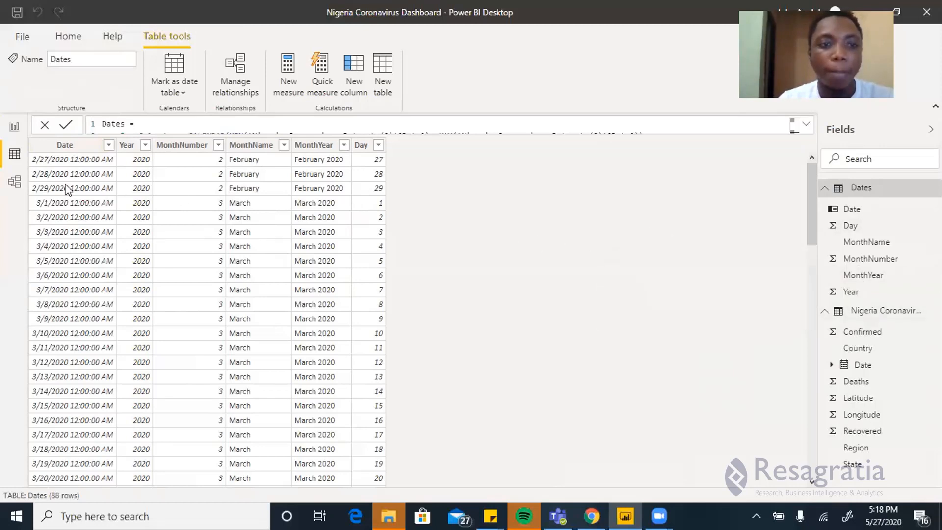
Step: Relate the dataset's Date to the Dates table's Date many-to-one and examine the relationship
left_click(14, 181)
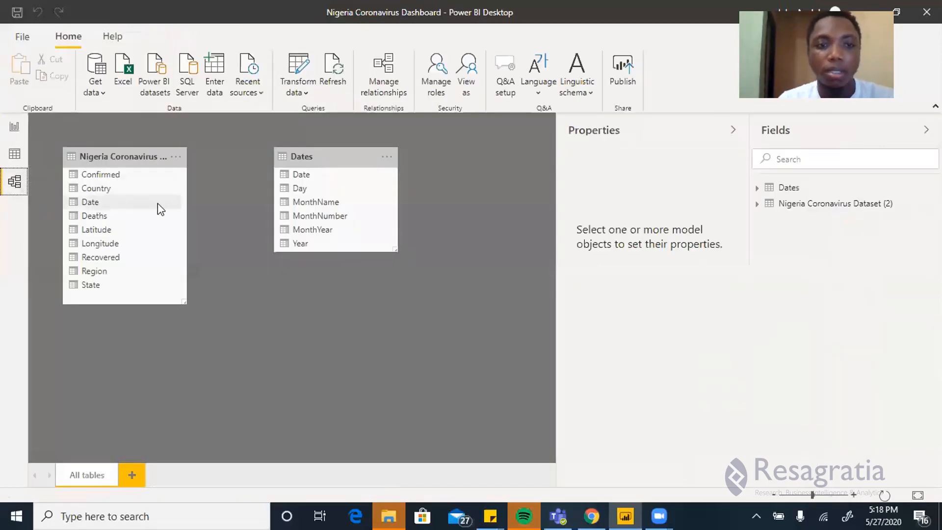
mouse_move(309, 174)
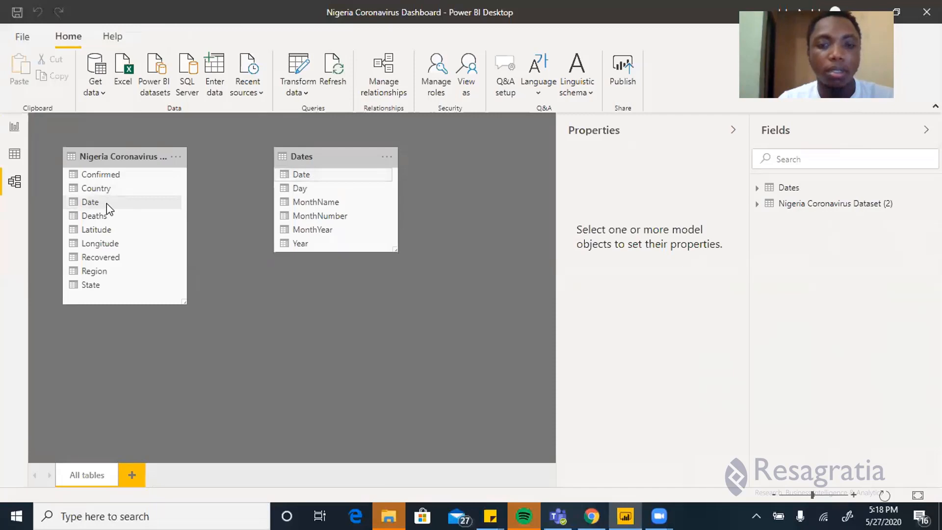
left_click_drag(90, 201, 301, 175)
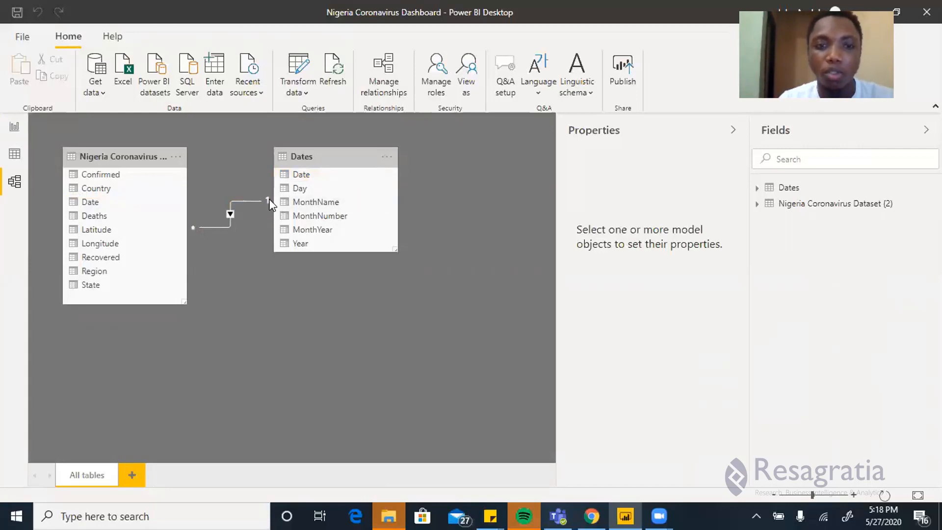
mouse_move(226, 226)
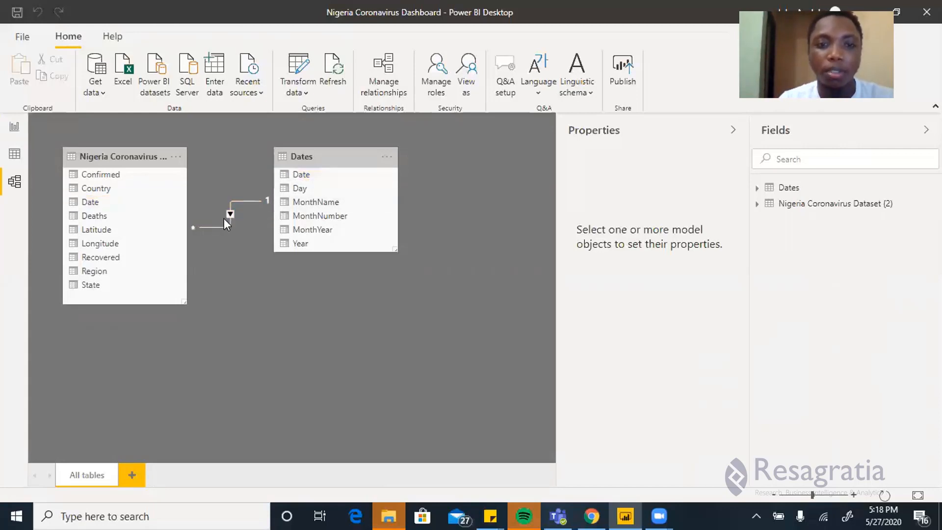
left_click(230, 214)
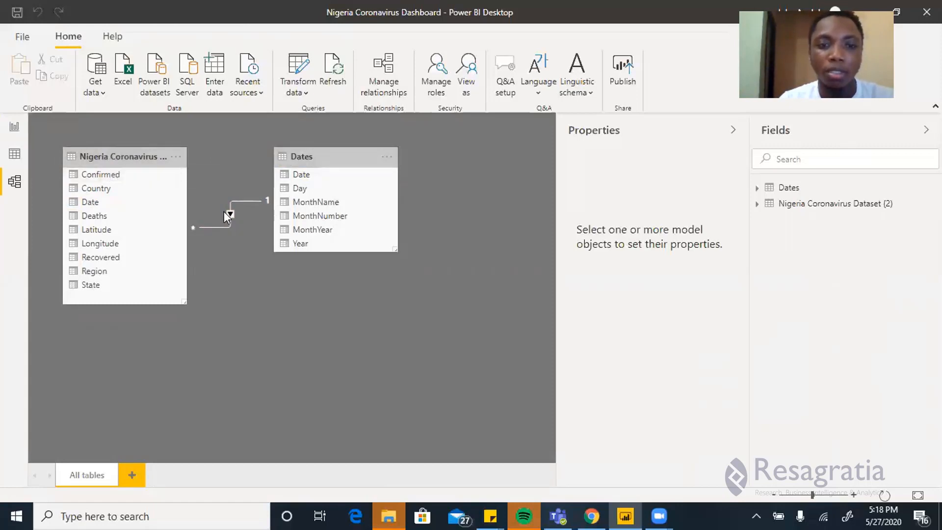
left_click(230, 216)
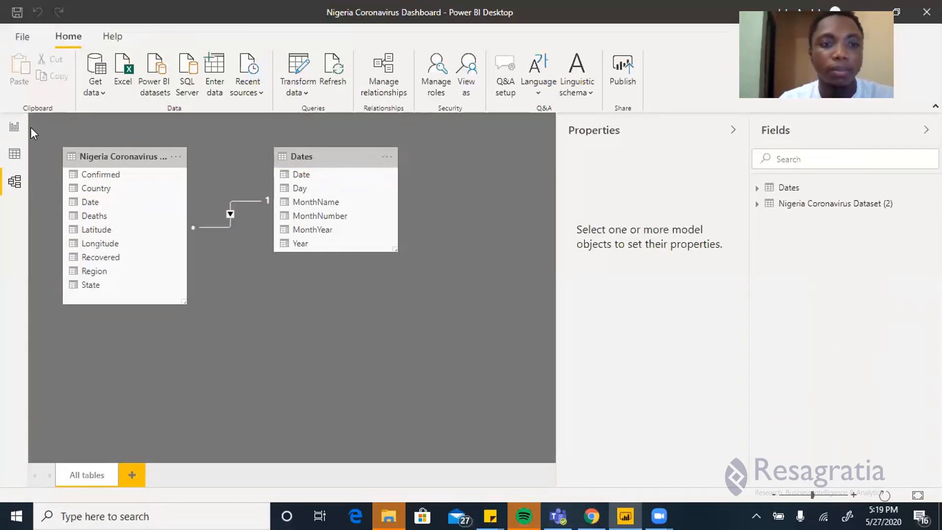
Step: Add an enlarged empty clustered column chart to the report and expand the Dates fields
left_click(14, 127)
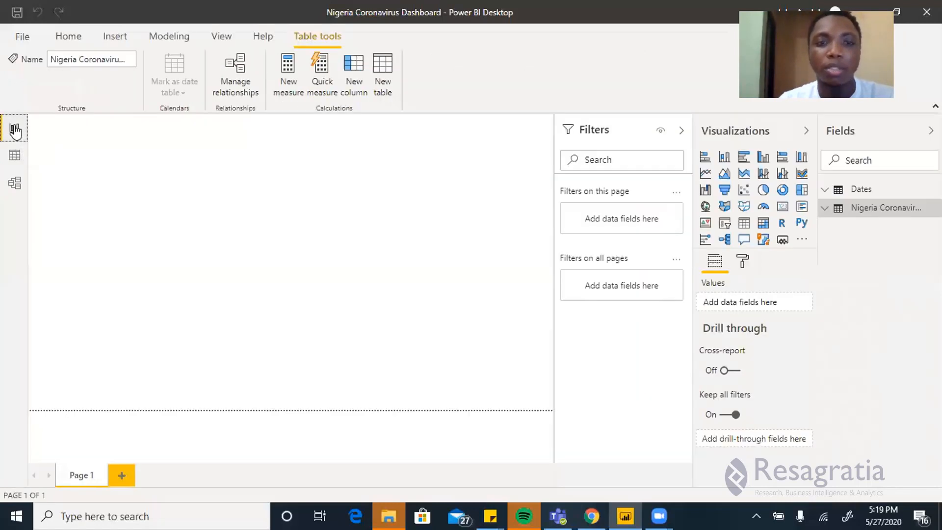
left_click(67, 36)
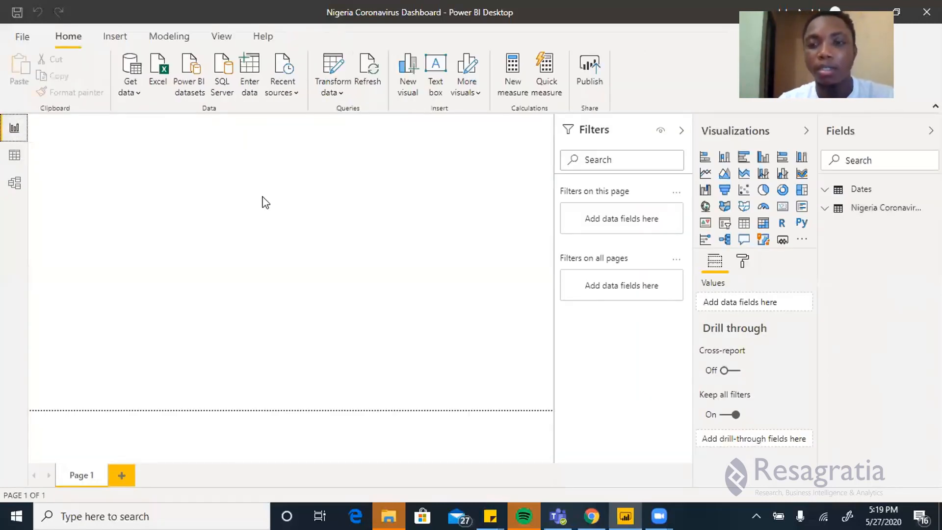
mouse_move(763, 169)
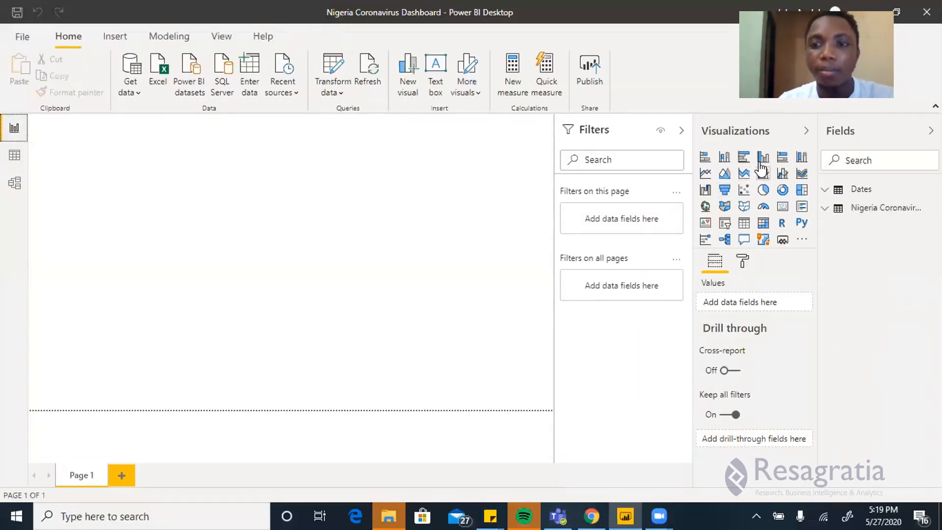
left_click(763, 157)
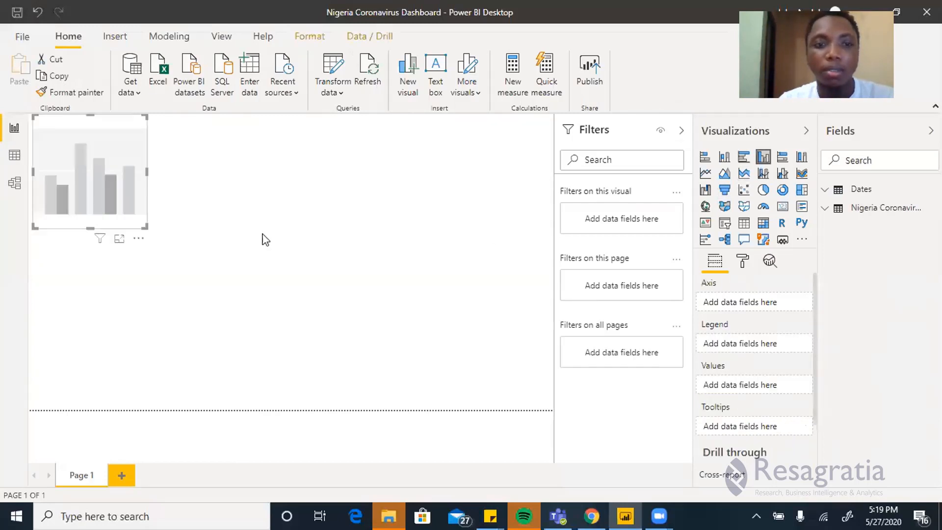
left_click_drag(149, 231, 308, 330)
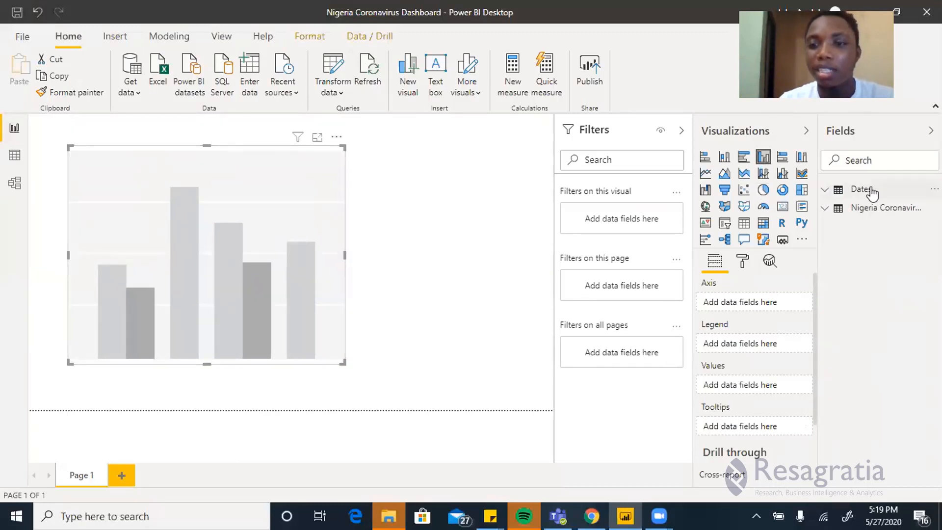
left_click(860, 188)
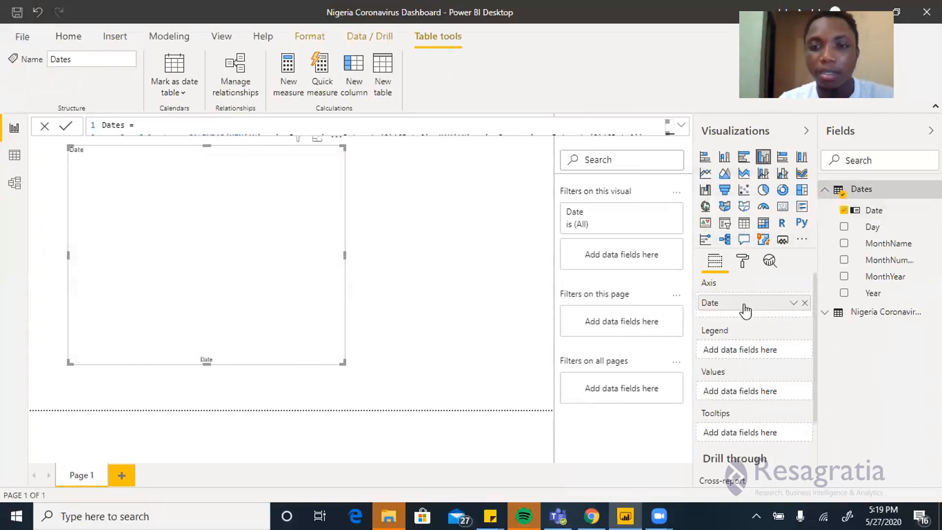
mouse_move(838, 270)
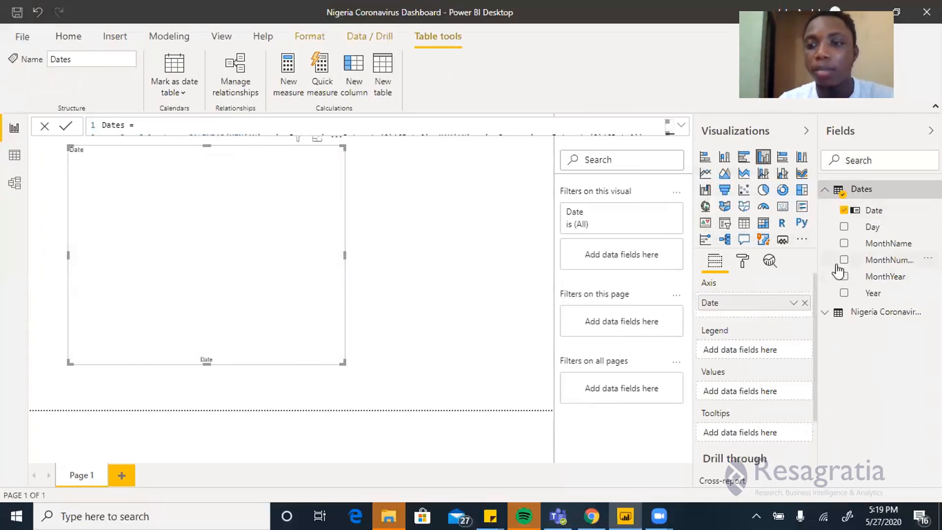
Step: Plot Confirmed from the Nigeria Coronavirus dataset against the Dates table's Date as daily bars
left_click(885, 311)
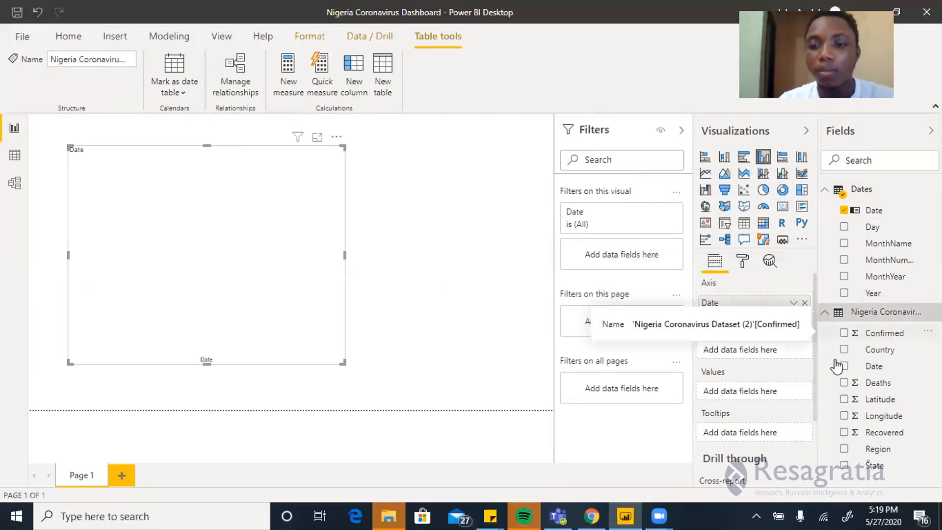
left_click(844, 333)
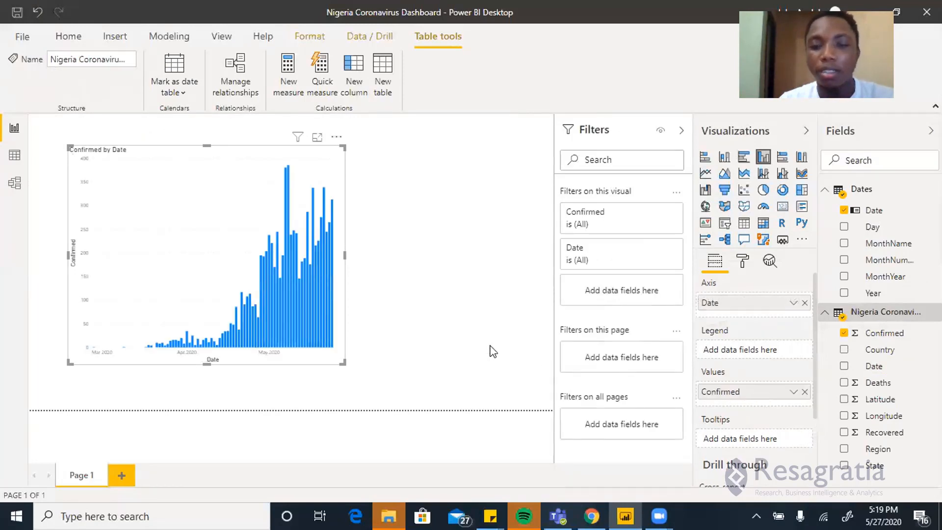
mouse_move(367, 359)
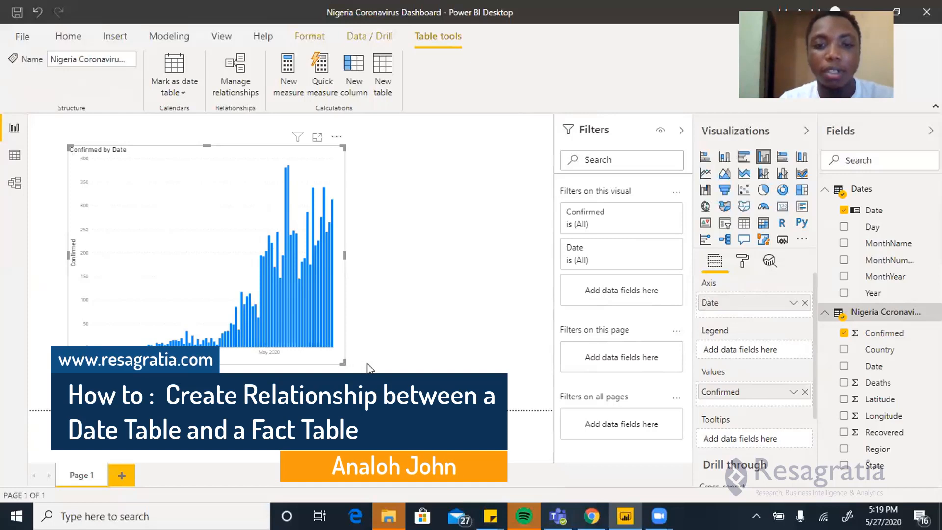
left_click(68, 37)
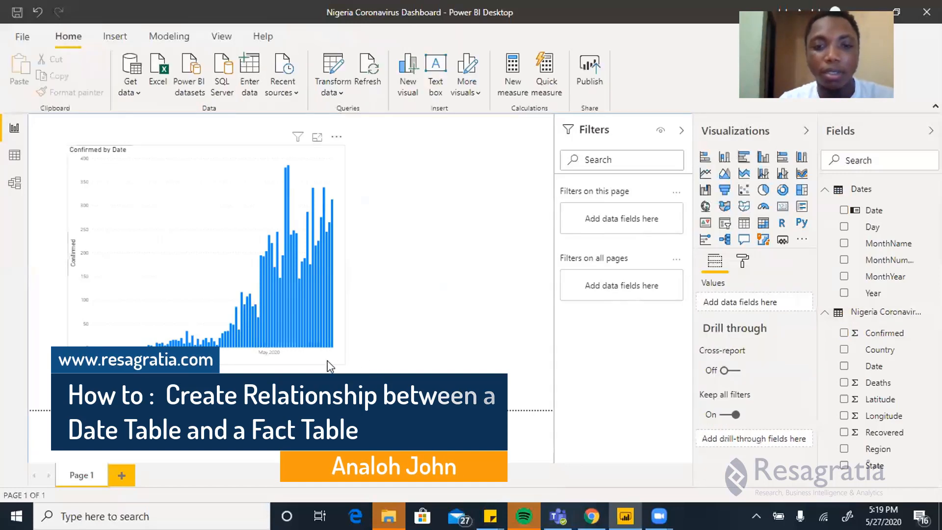
left_click(204, 252)
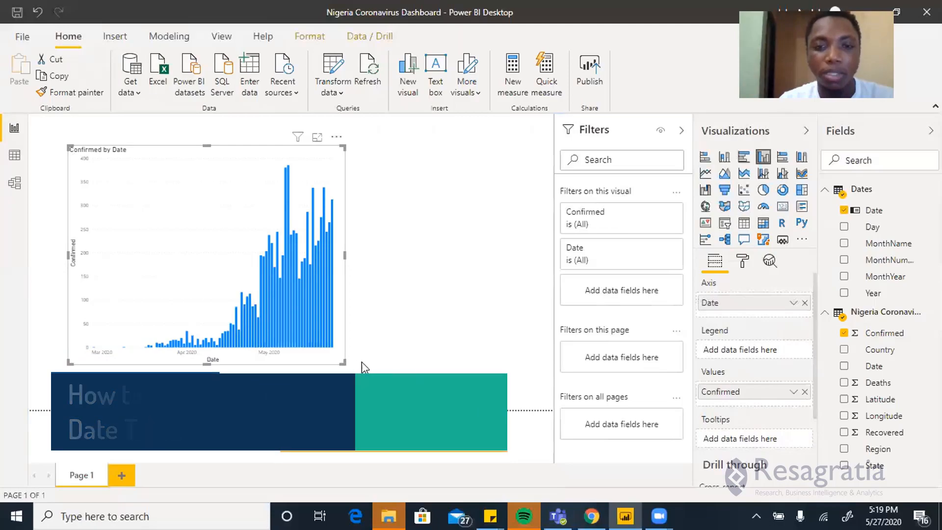